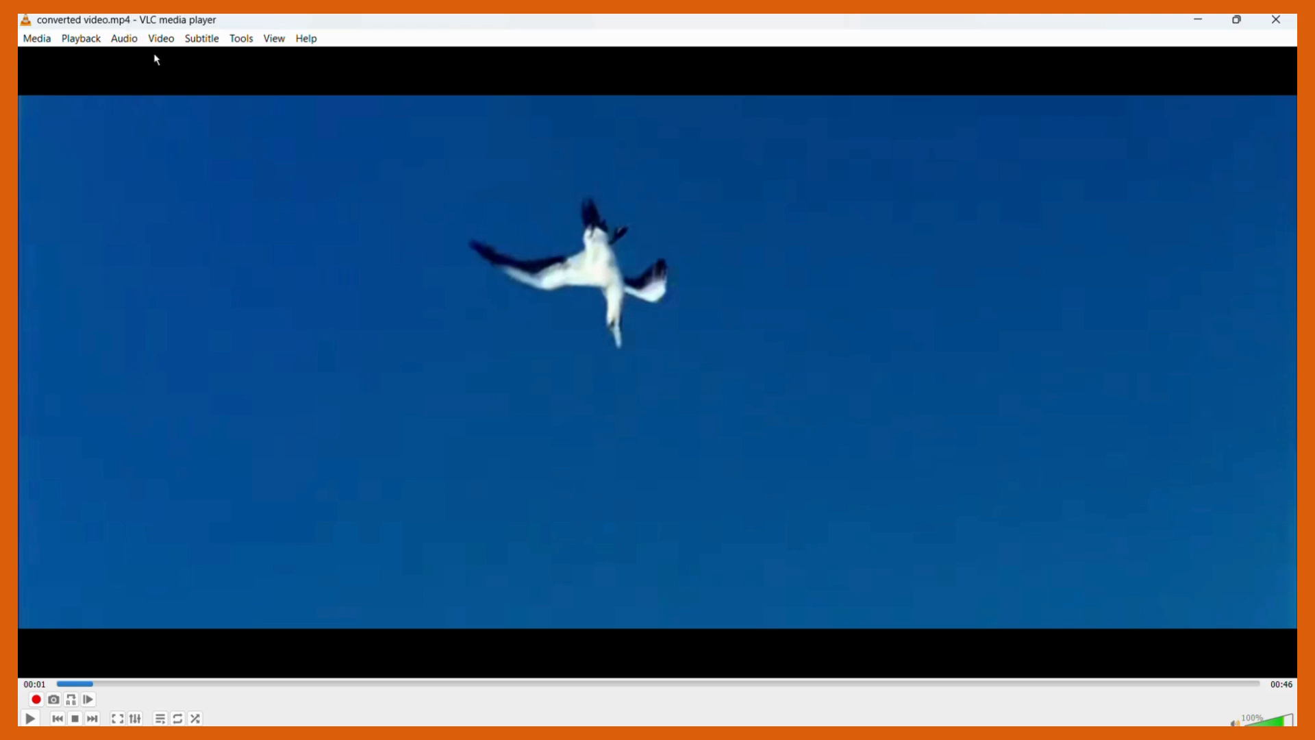
mouse_move(418, 51)
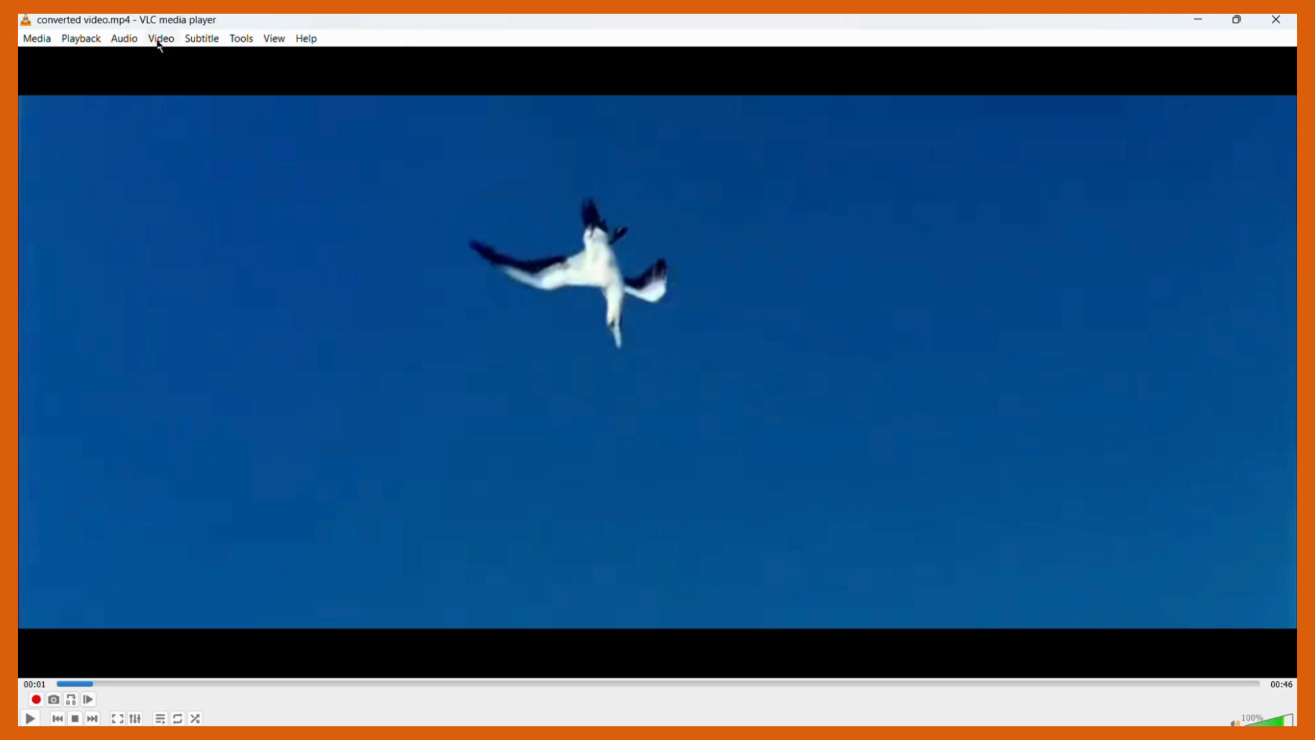
- Open the Video menu, glance at the Subtitle menu, then return to Video
click(161, 38)
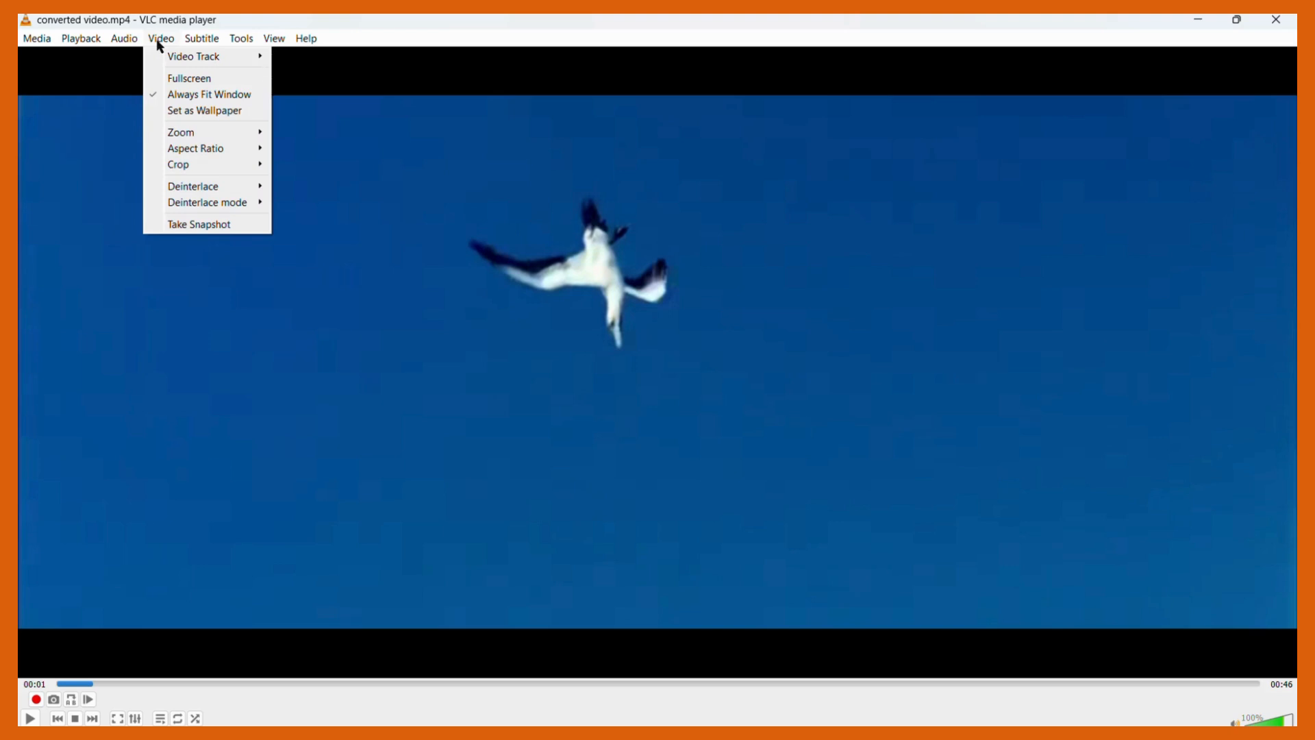
click(200, 38)
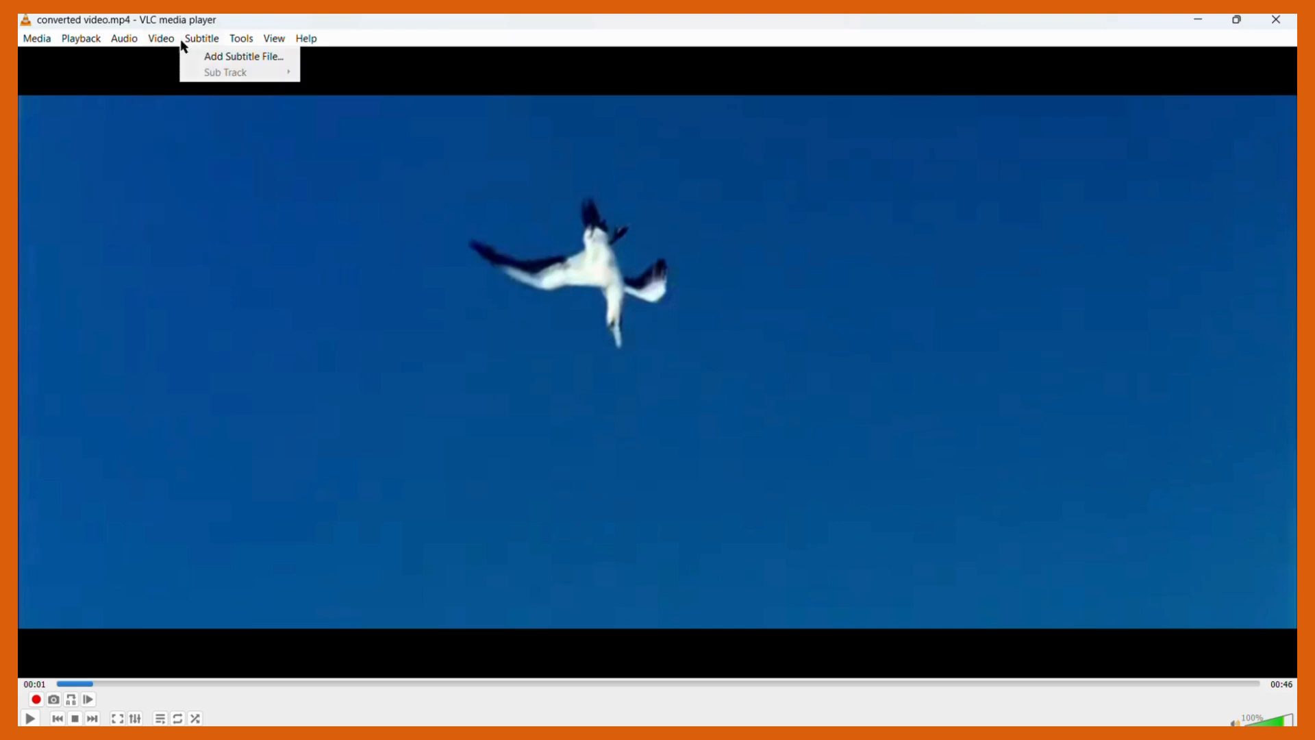
click(160, 37)
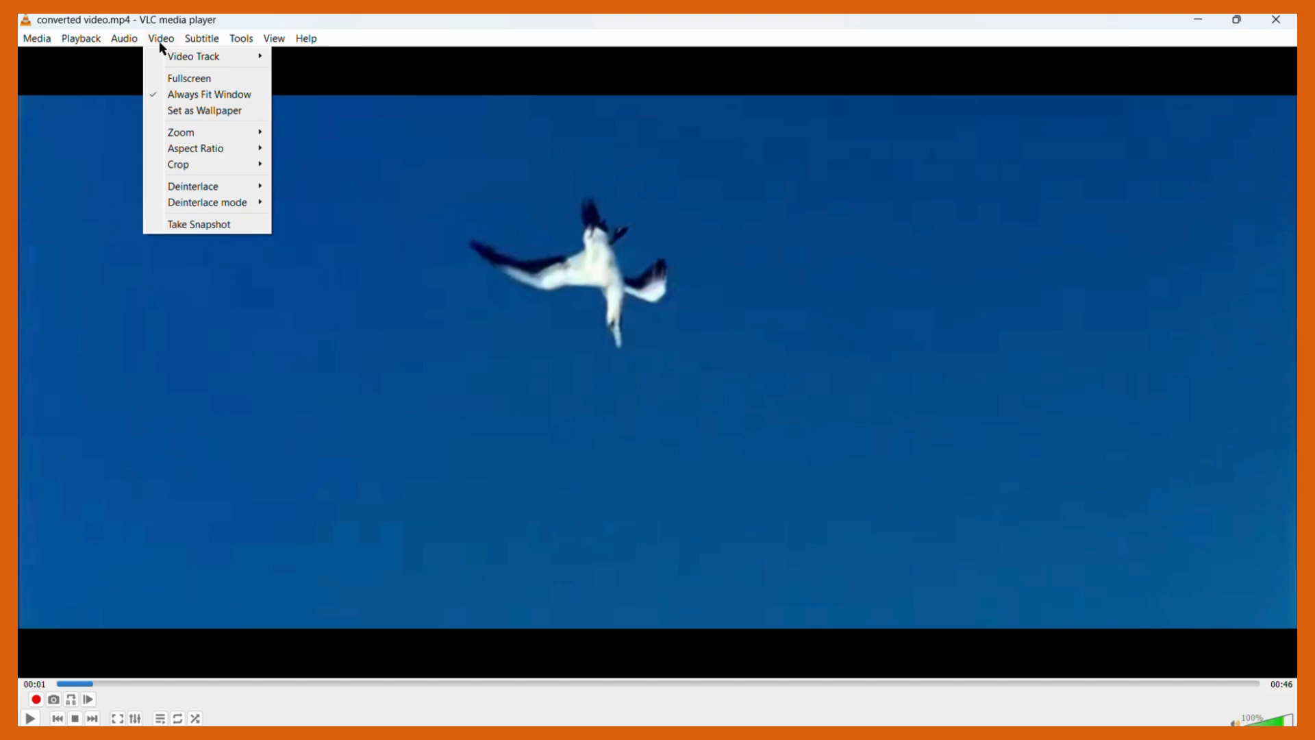
mouse_move(194, 148)
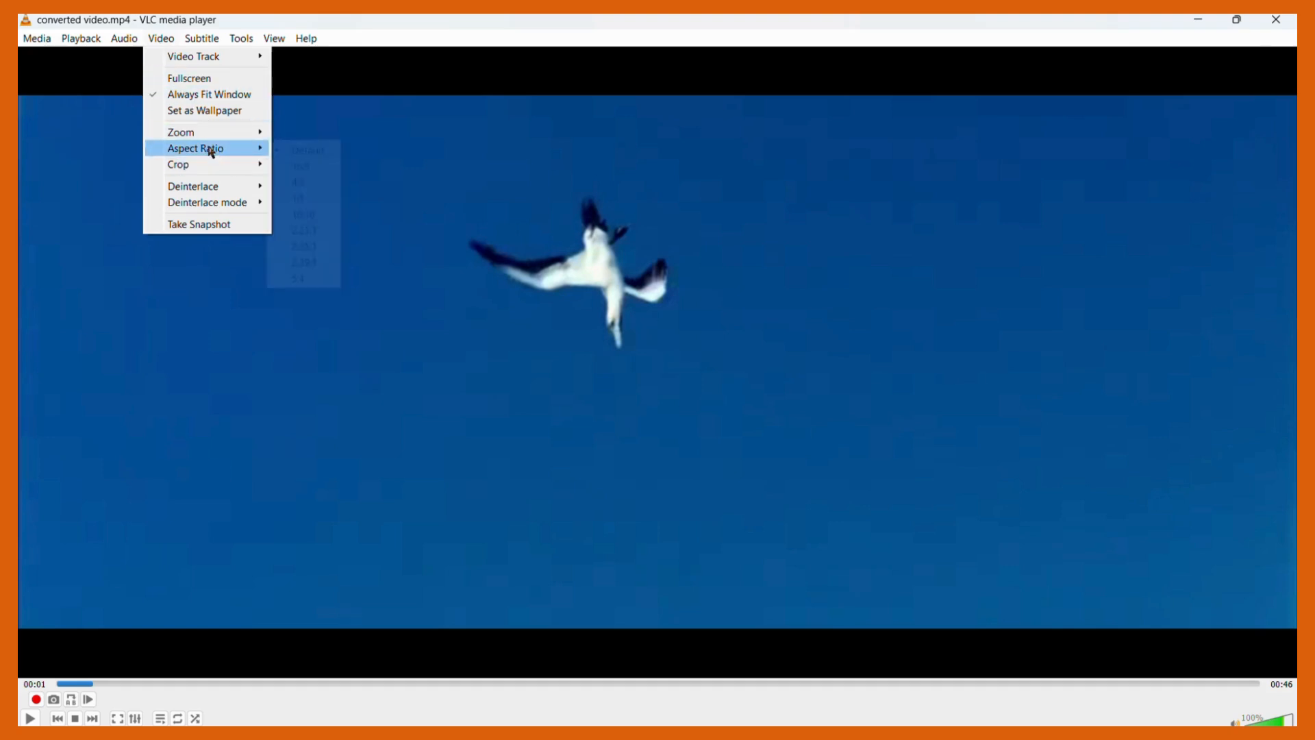
mouse_move(195, 149)
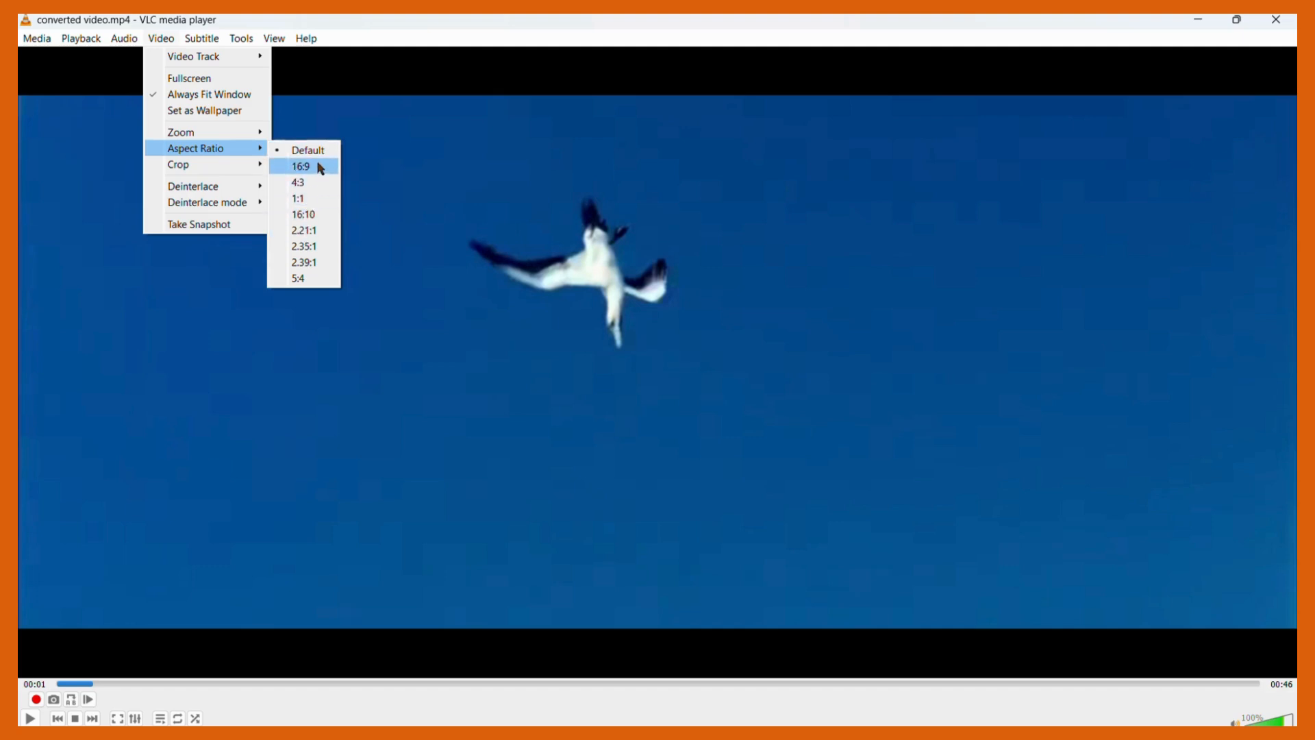
mouse_move(307, 149)
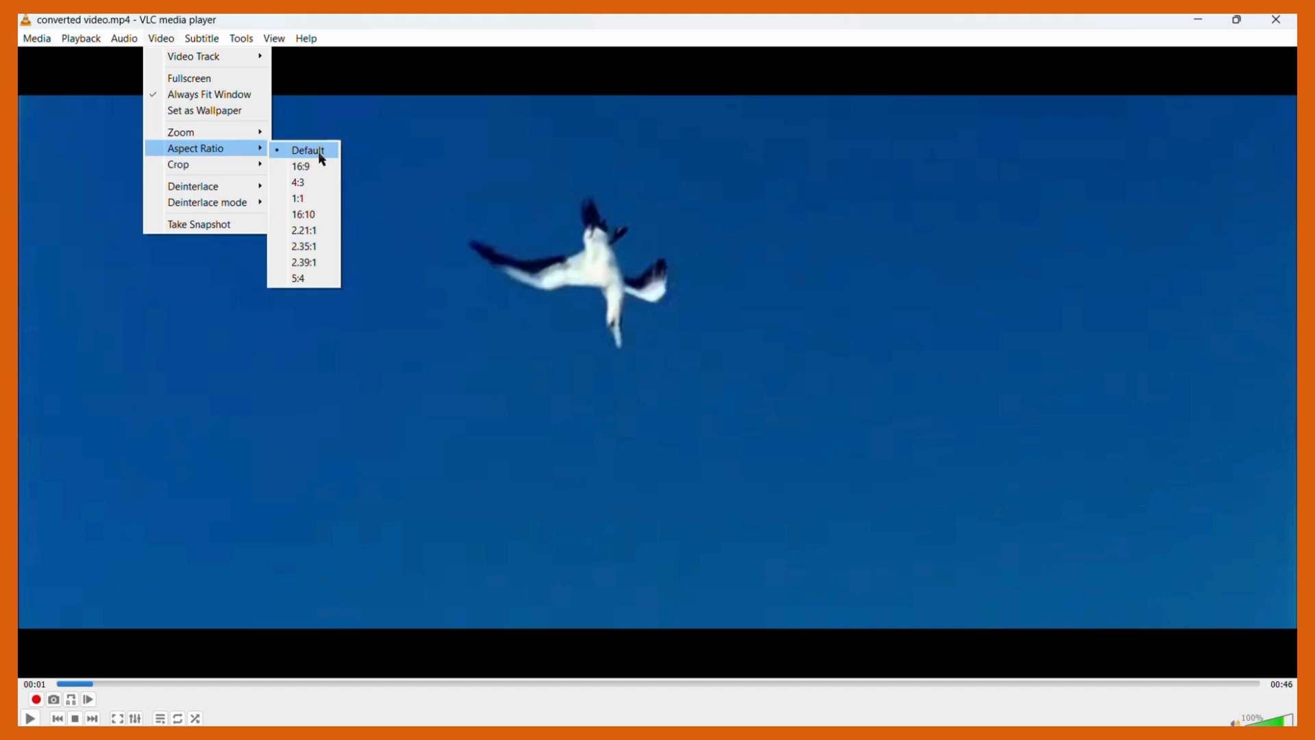
mouse_move(321, 151)
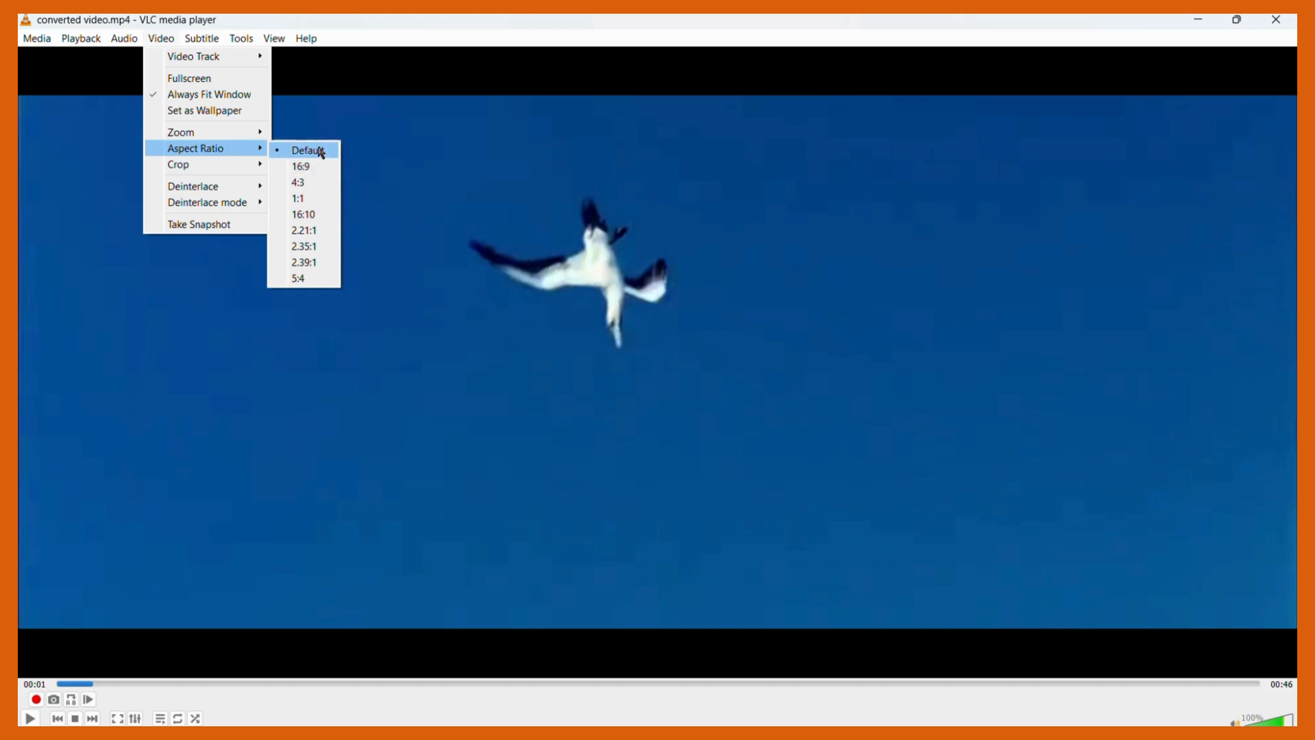
mouse_move(302, 246)
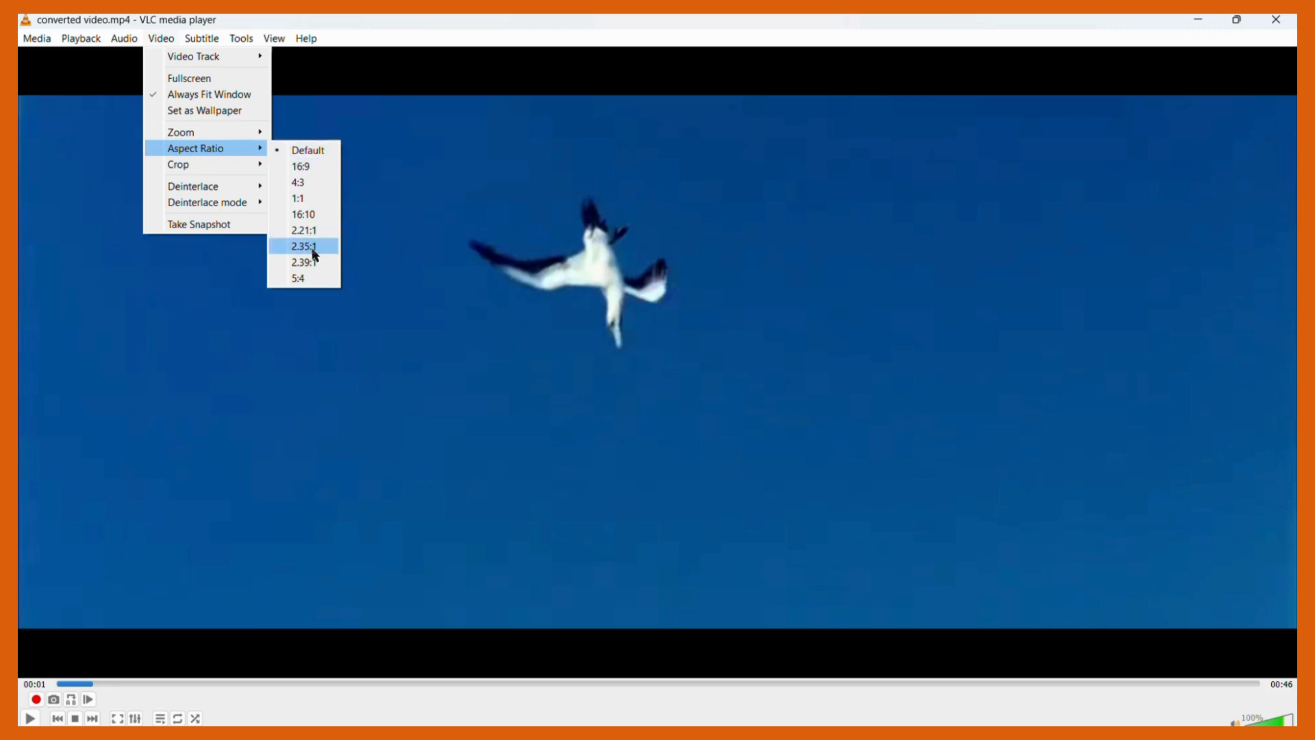
mouse_move(304, 278)
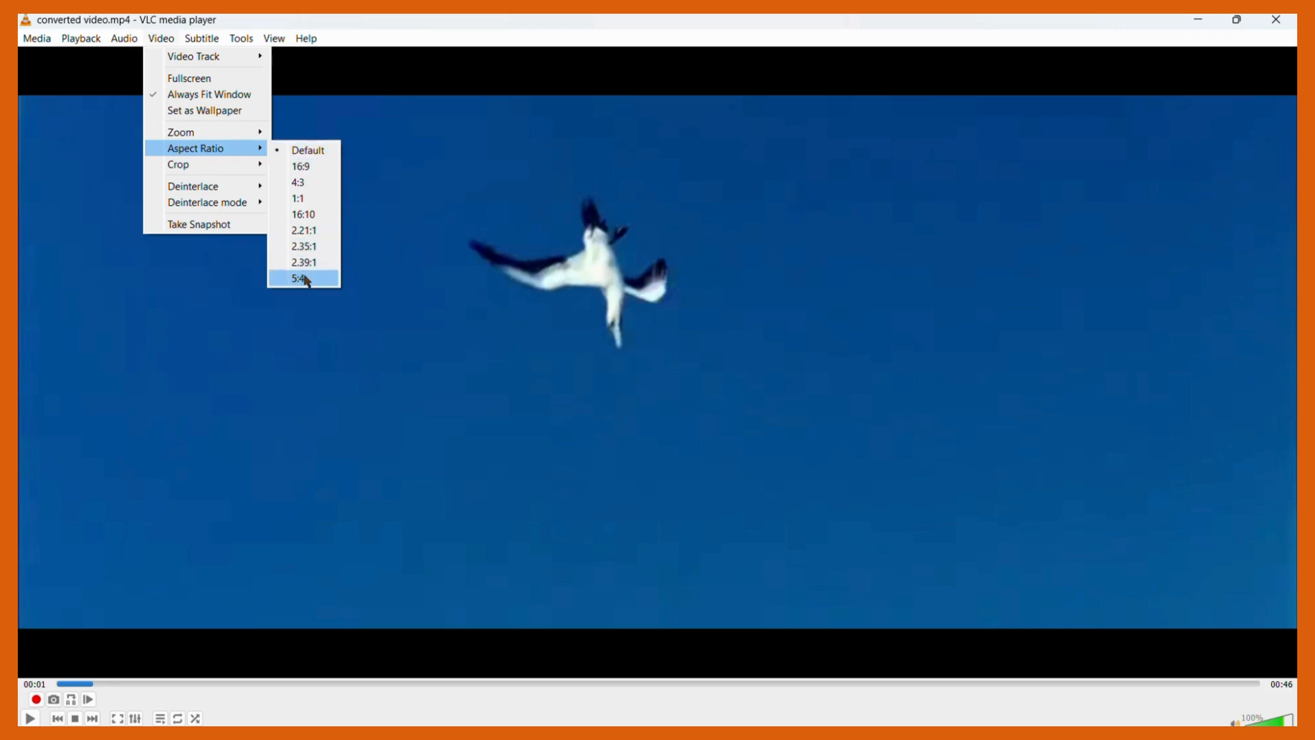
- Choose 5:4 under Video > Aspect Ratio
click(296, 277)
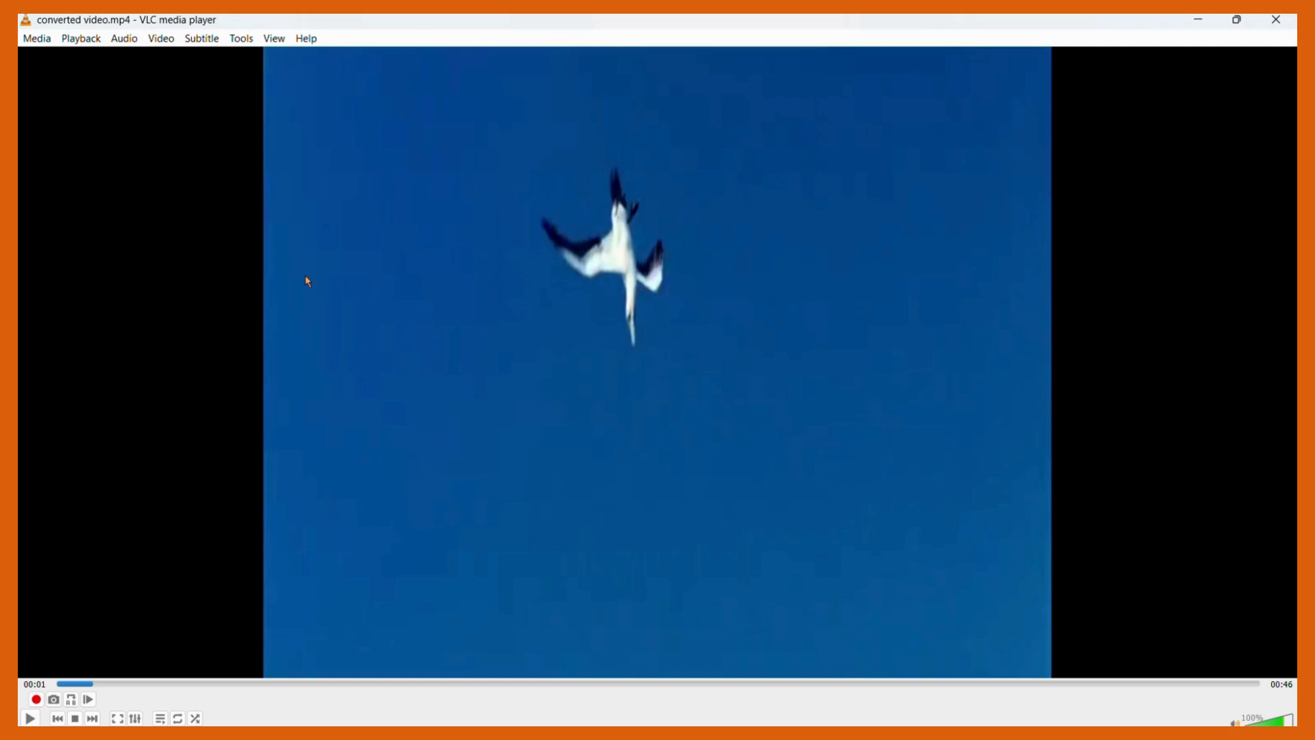
click(30, 718)
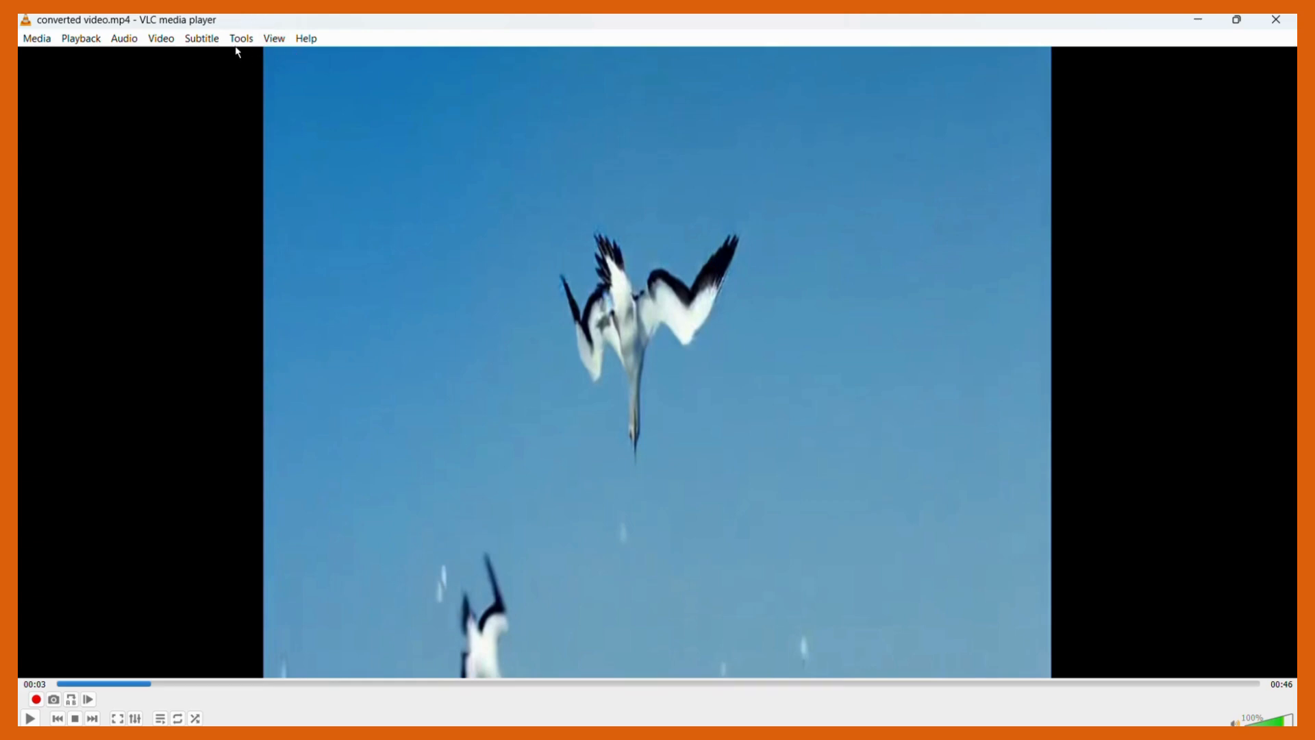
mouse_move(175, 61)
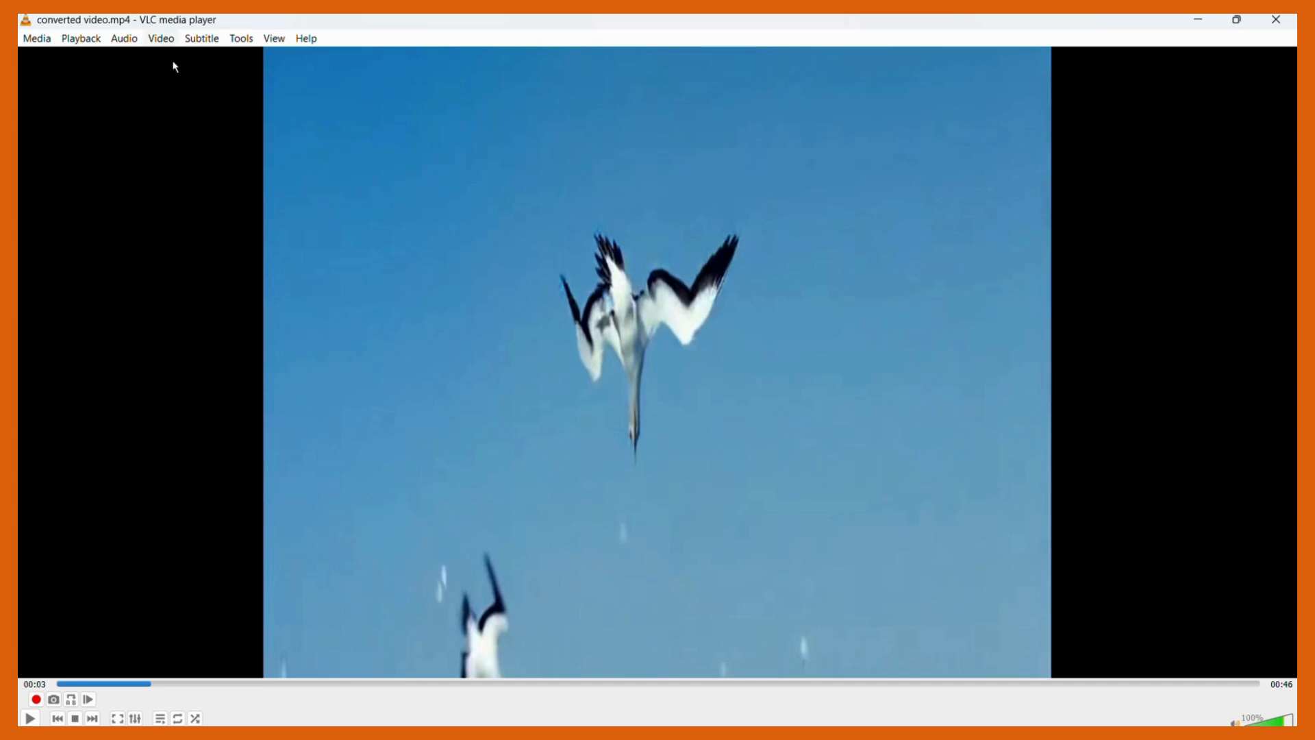
click(160, 38)
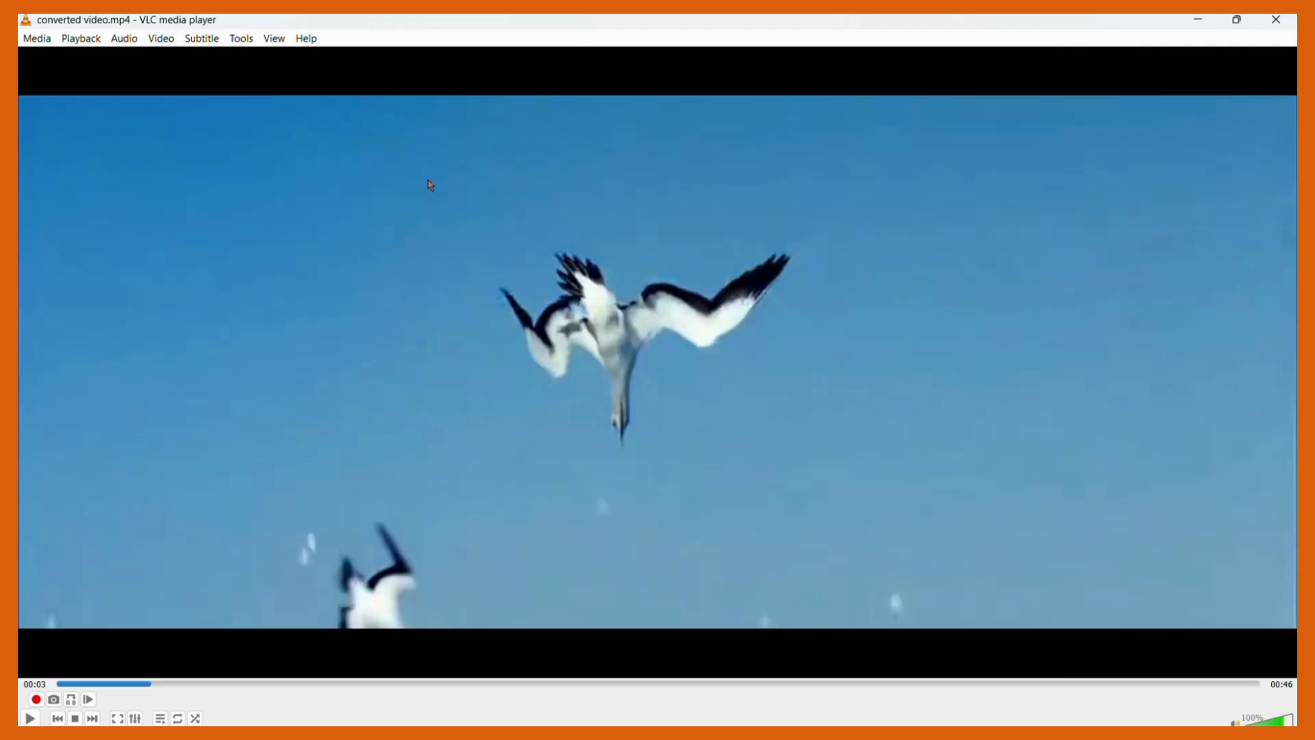
mouse_move(484, 193)
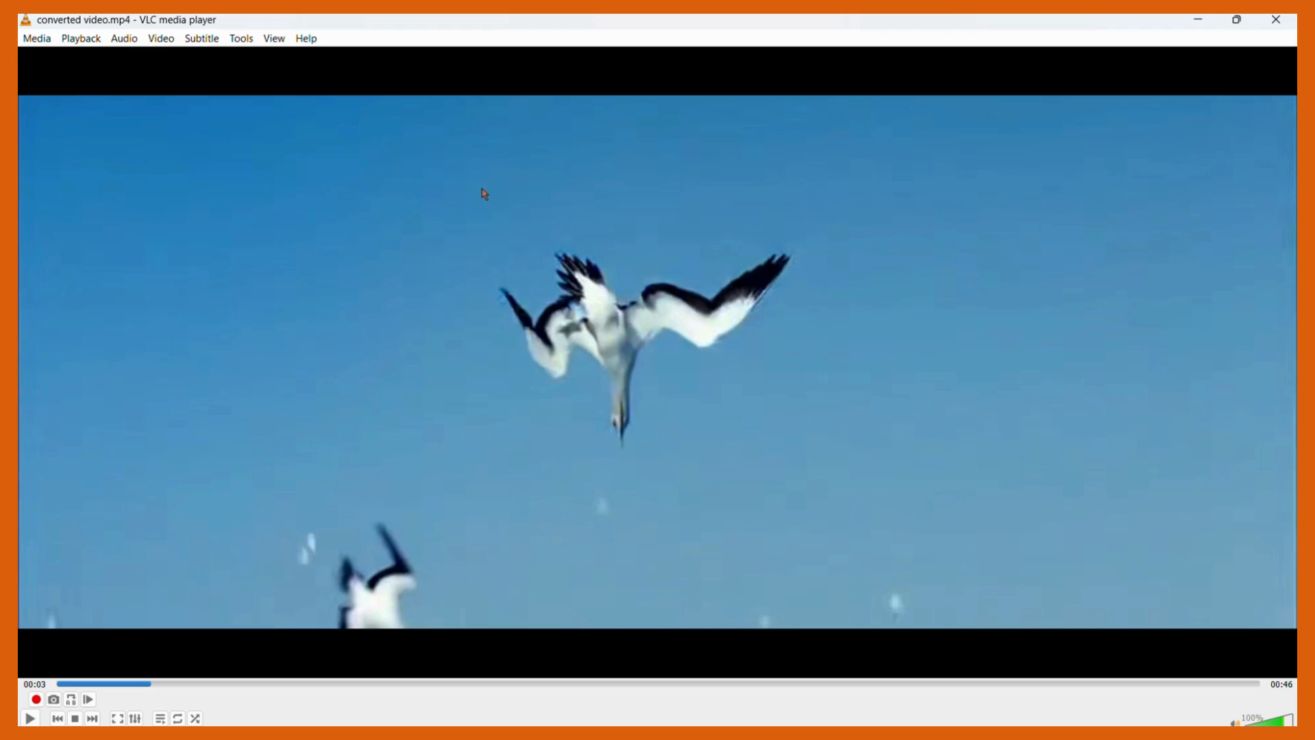
mouse_move(562, 58)
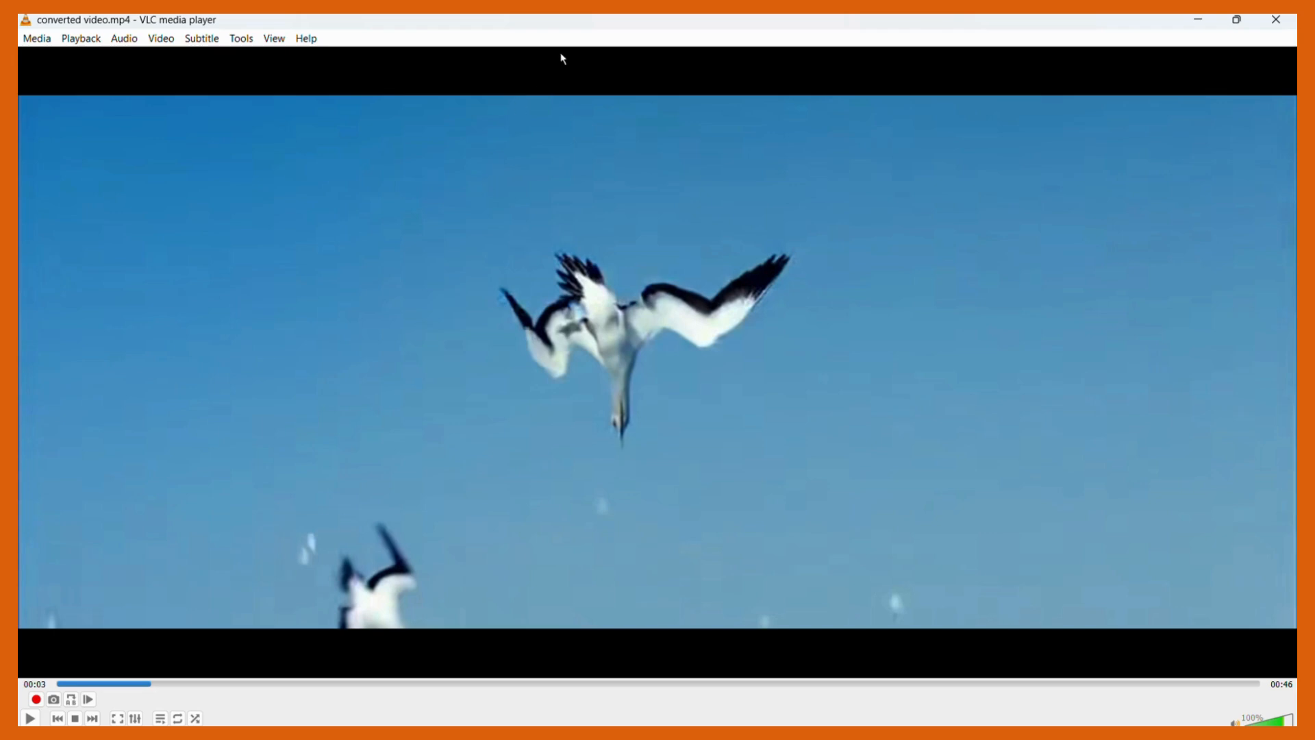
mouse_move(567, 72)
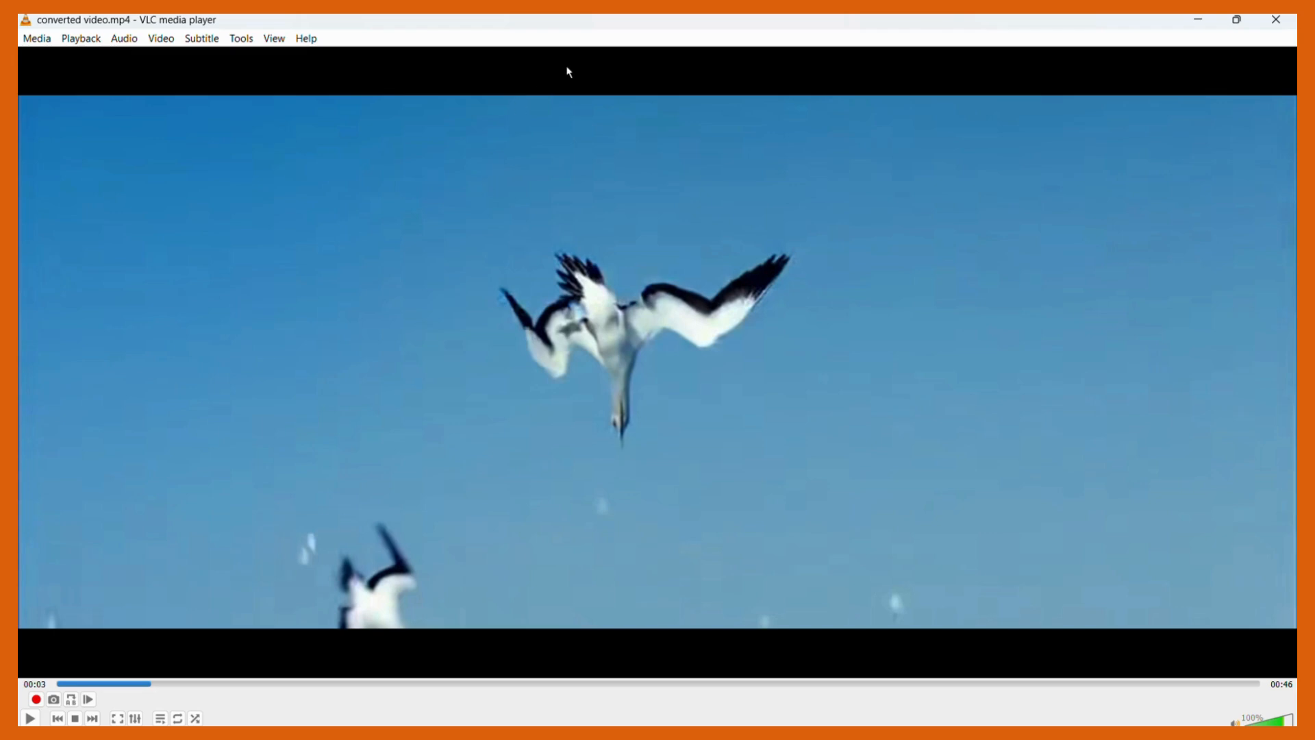